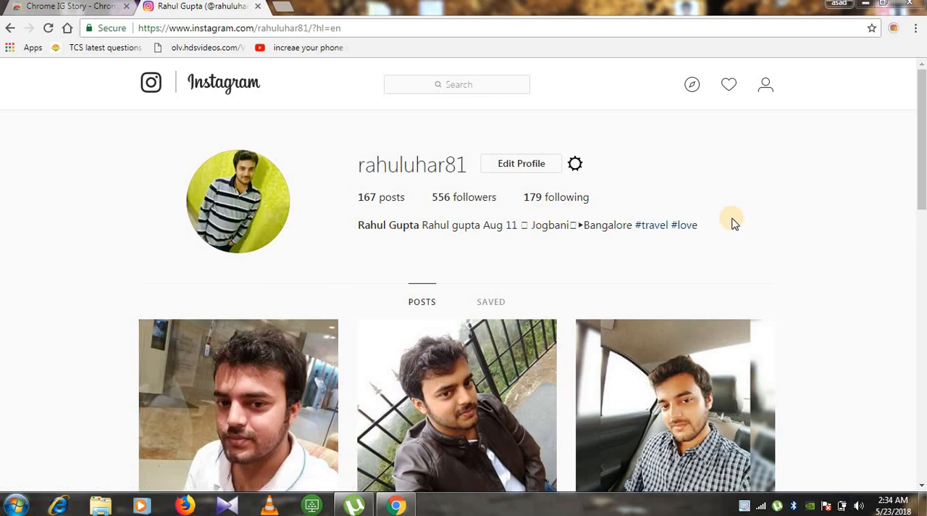
mouse_move(754, 255)
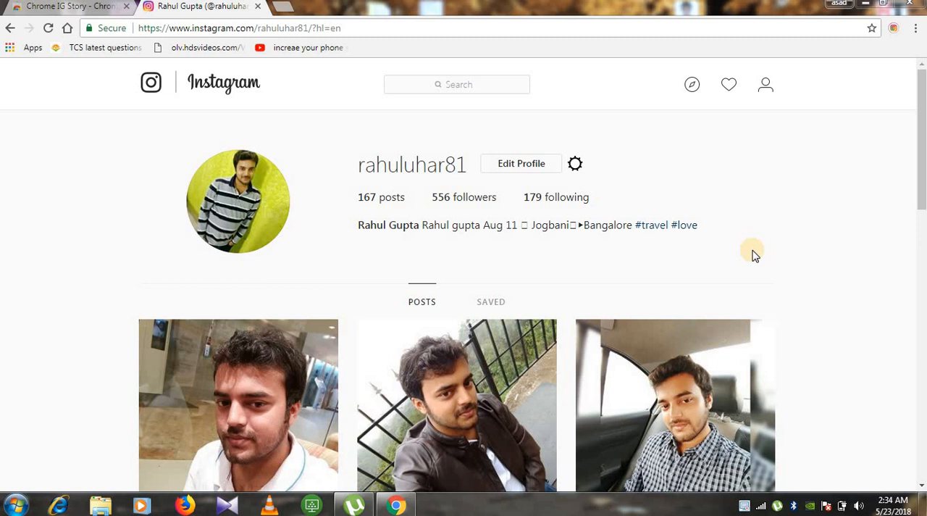
mouse_move(768, 279)
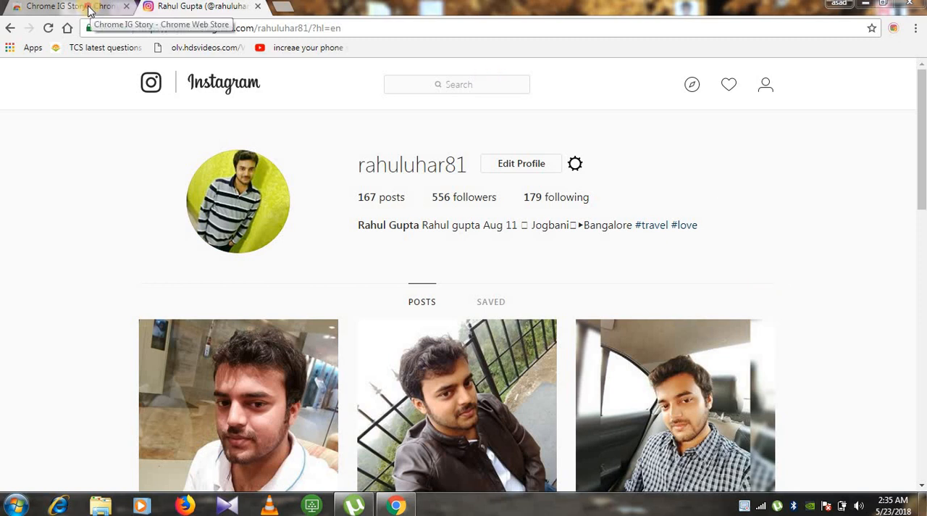
Step: Switch to the Chrome IG Story Web Store listing, already added to Chrome
left_click(62, 9)
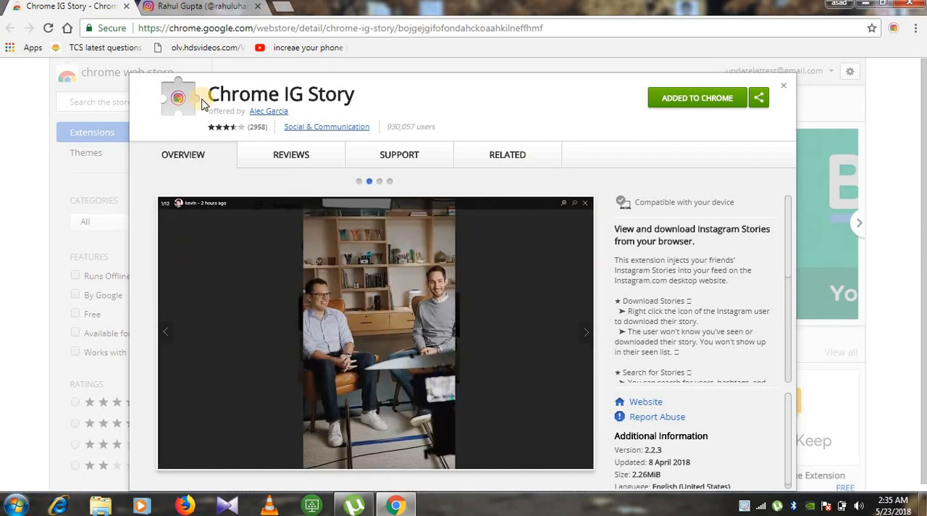
mouse_move(360, 150)
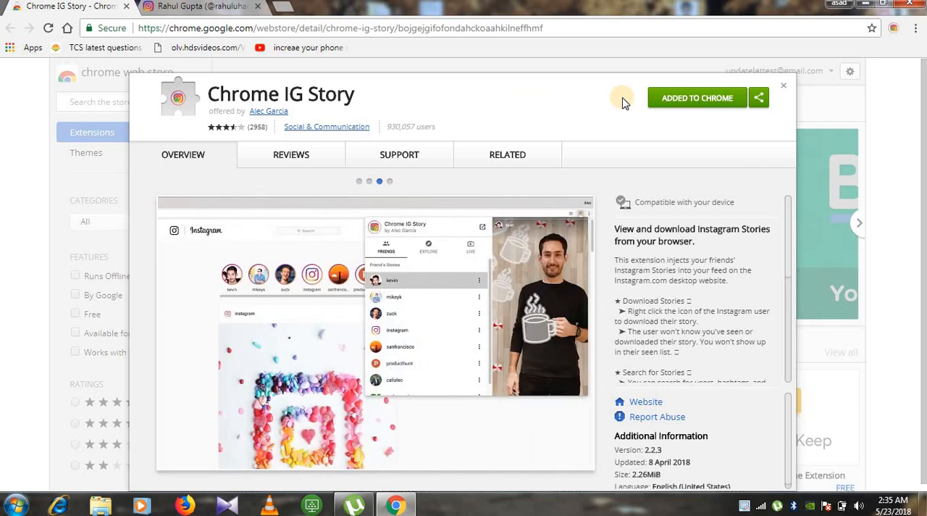
mouse_move(686, 107)
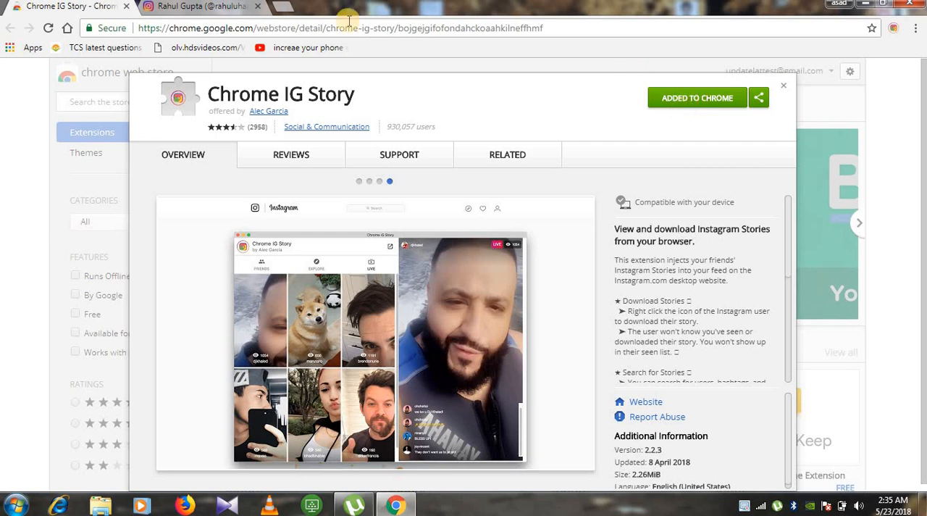
Step: Return to the Instagram profile page showing its posts
left_click(202, 7)
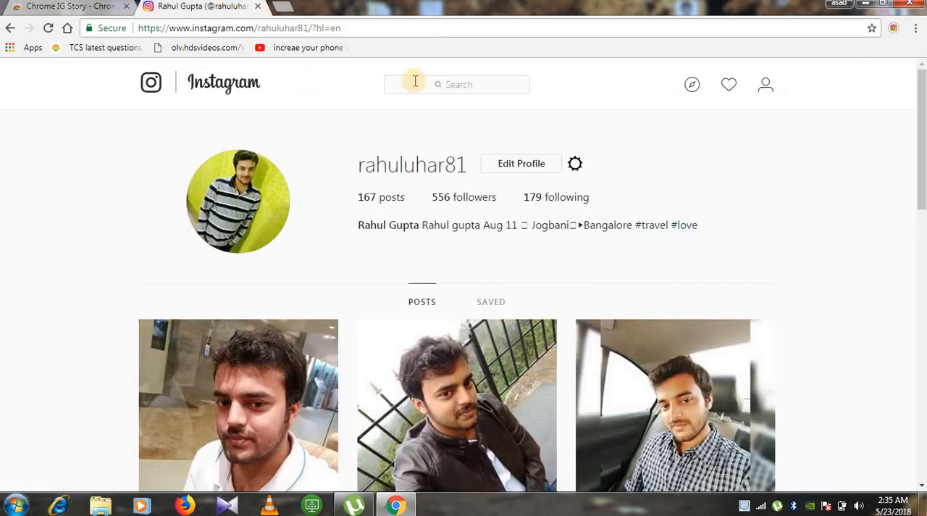
mouse_move(596, 157)
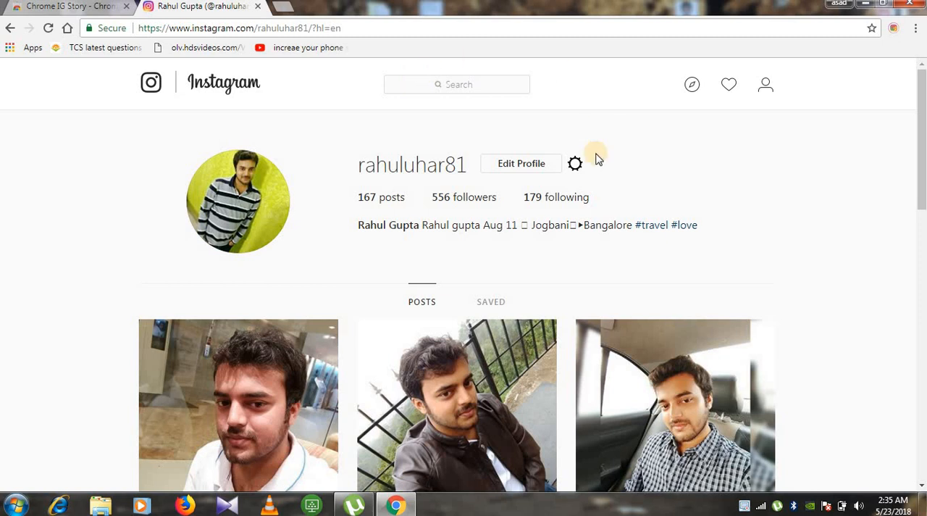
mouse_move(525, 141)
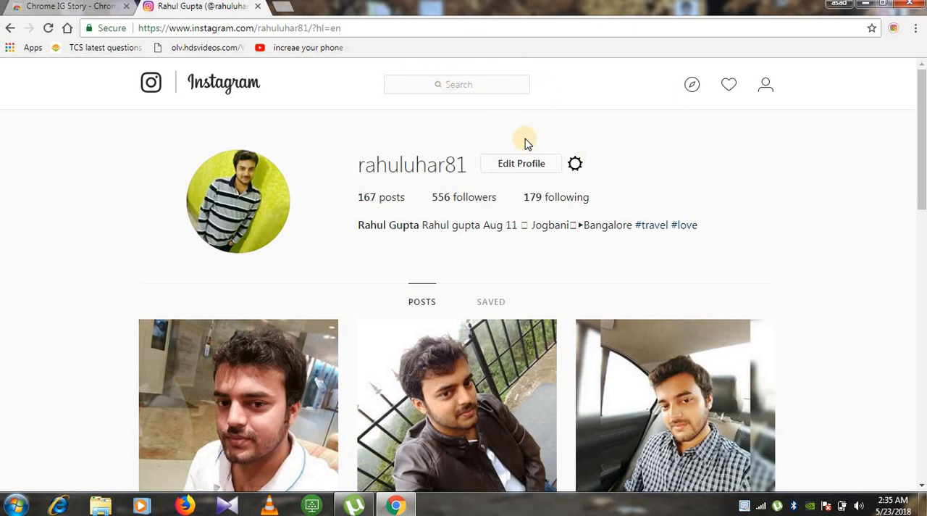
mouse_move(891, 50)
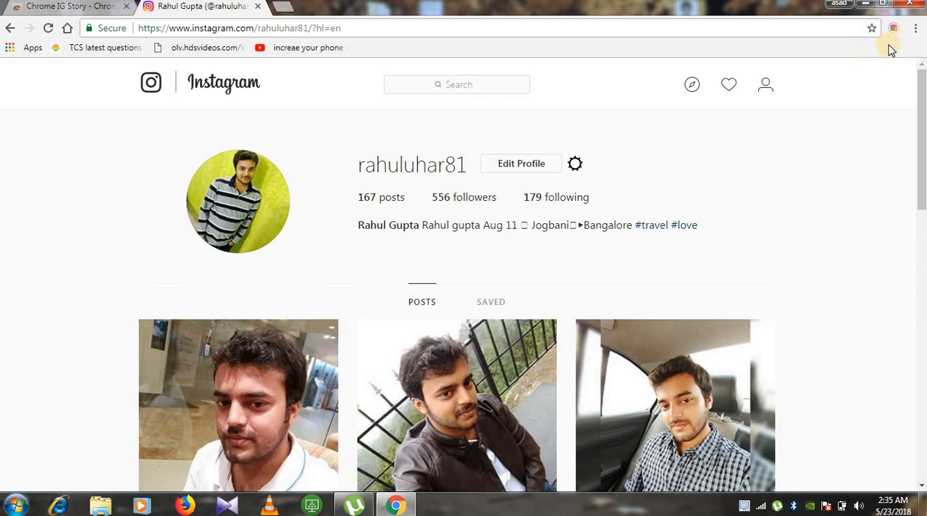
mouse_move(896, 28)
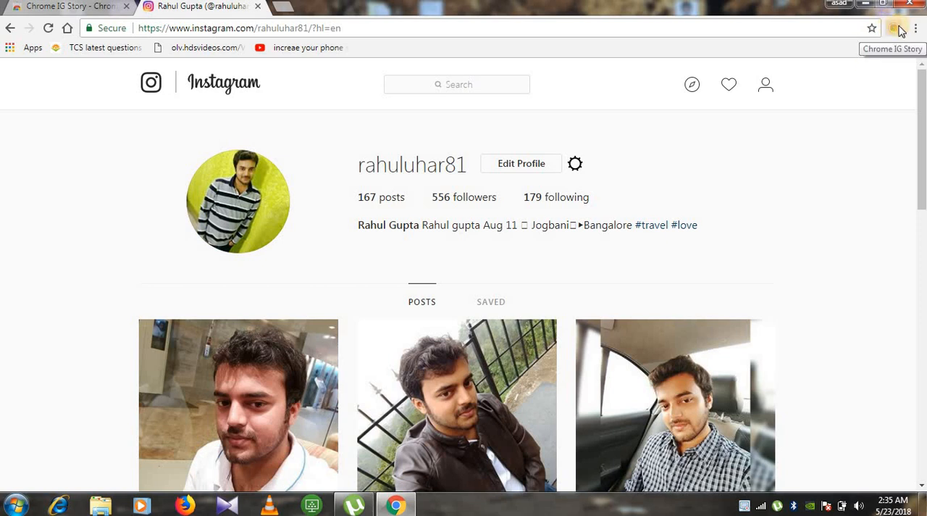
mouse_move(896, 28)
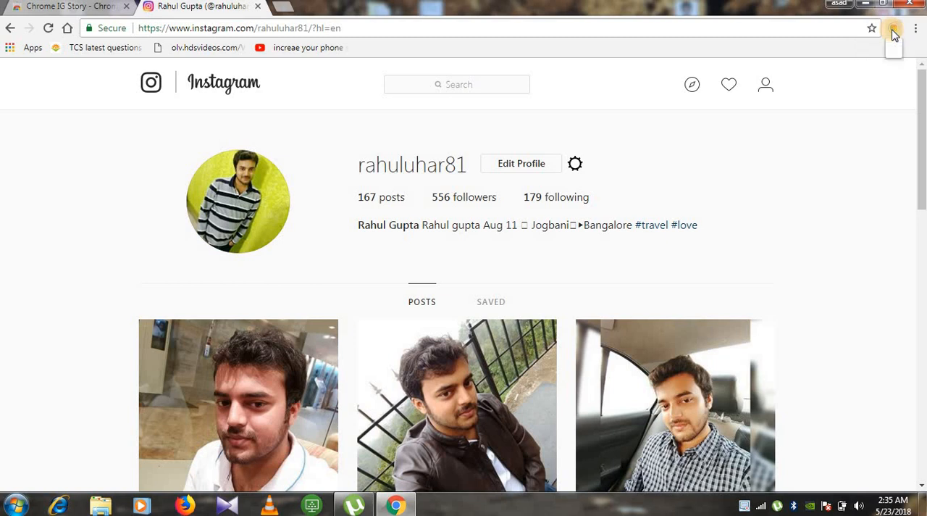
Step: Show the Chrome IG Story popup over Instagram and browse down the Friend's Stories list
left_click(897, 27)
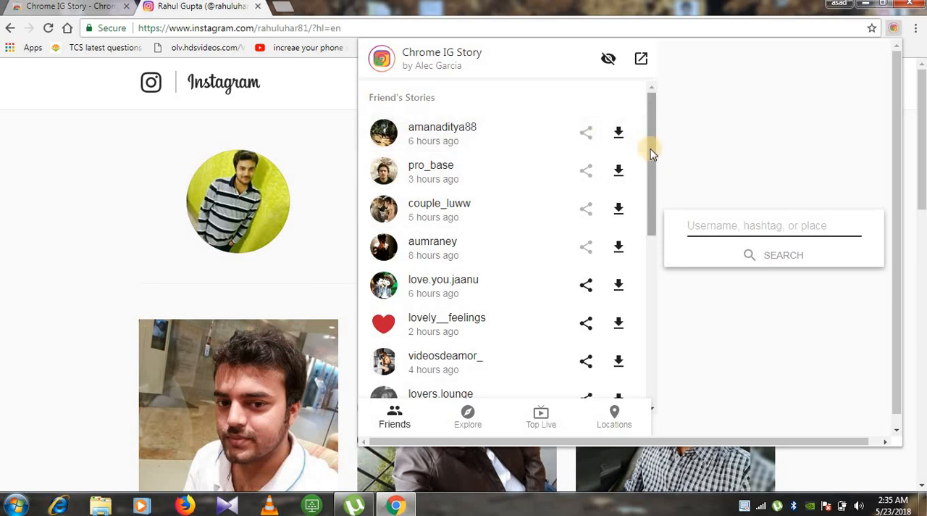
scroll("down", 3)
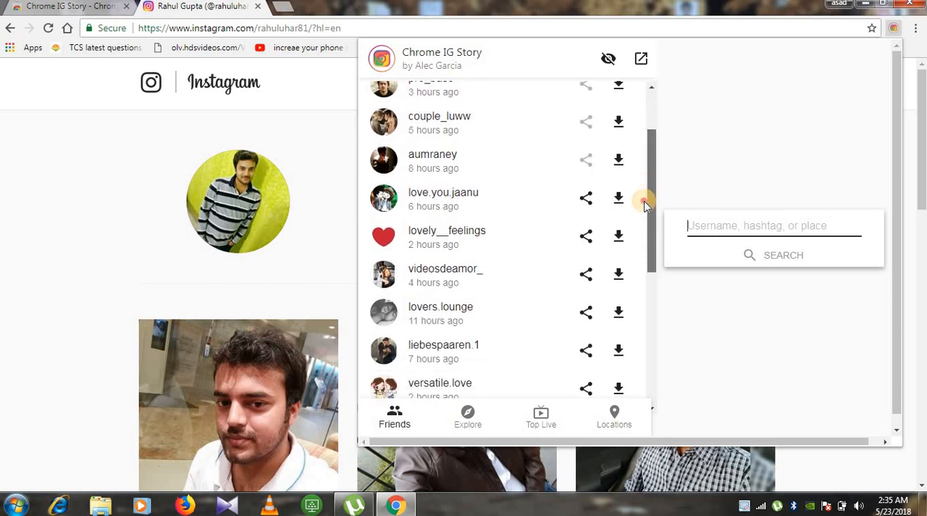
scroll("down", 3)
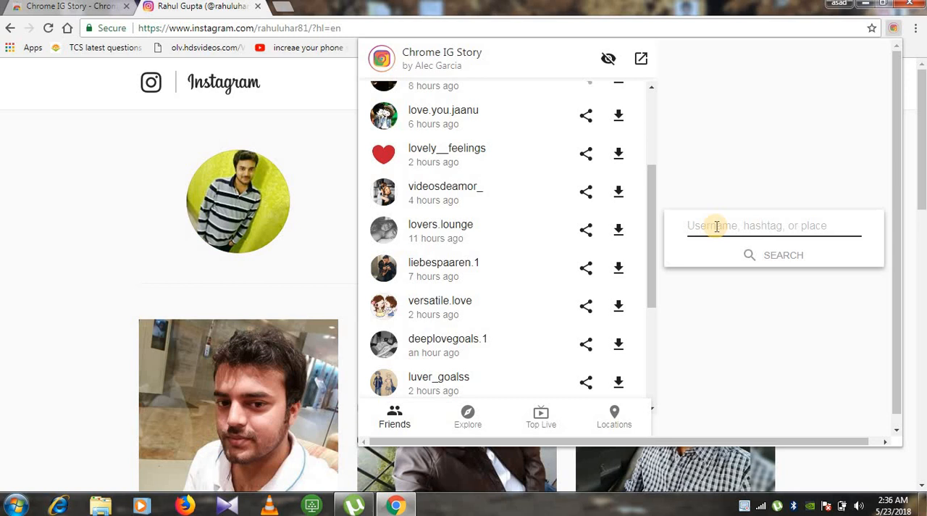
Step: Search Chrome IG Story for the account pointromance and play its story
type("pointi")
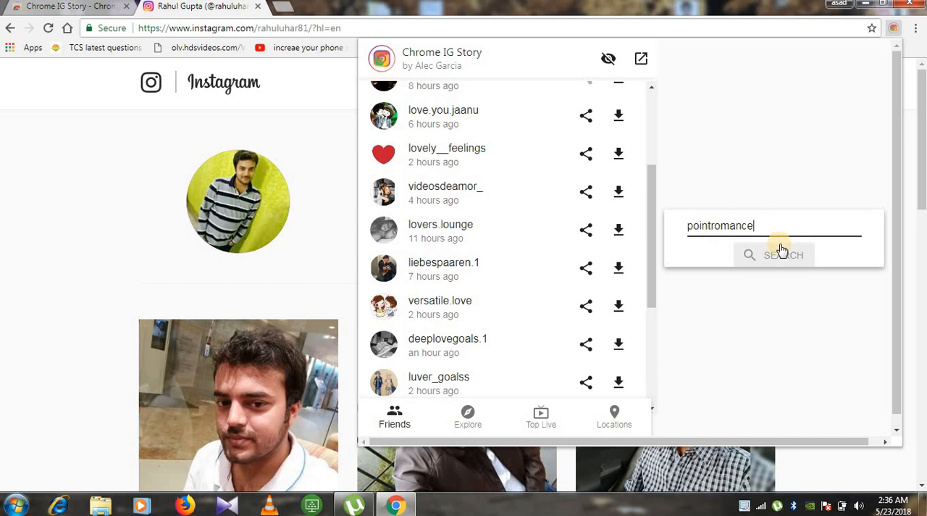
left_click(773, 254)
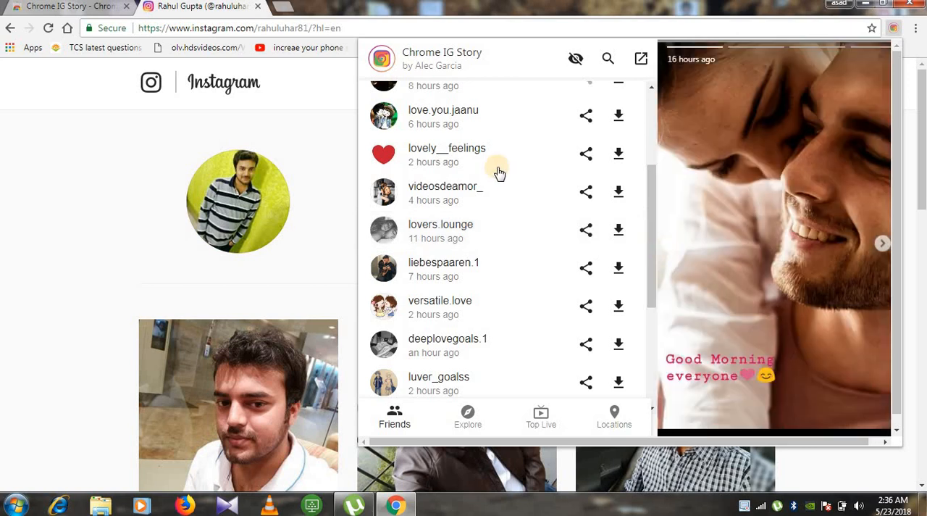
mouse_move(649, 214)
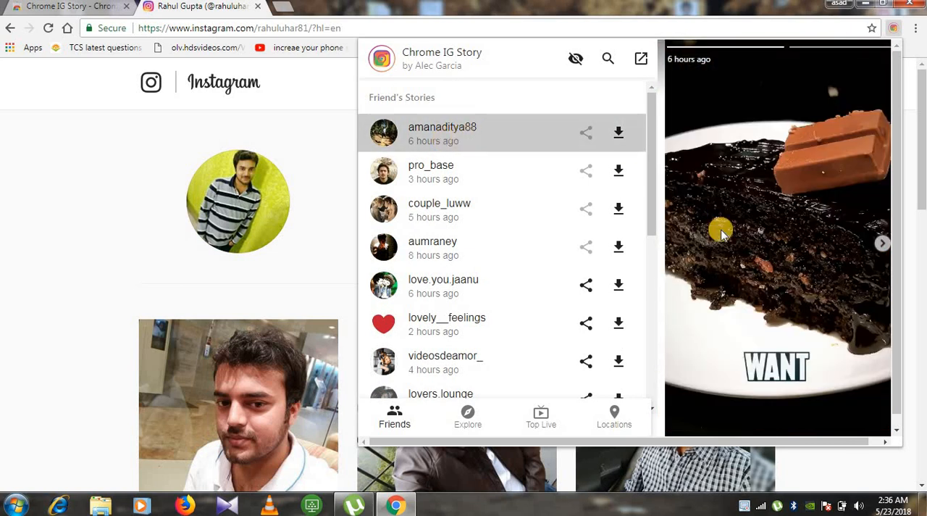
Step: Advance the first friend's anonymously viewed stories to the next clip
left_click(882, 242)
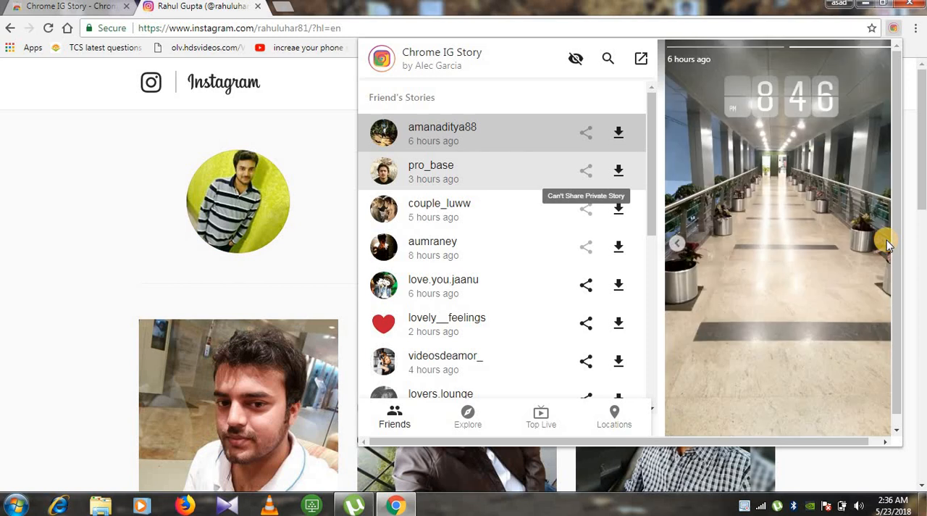